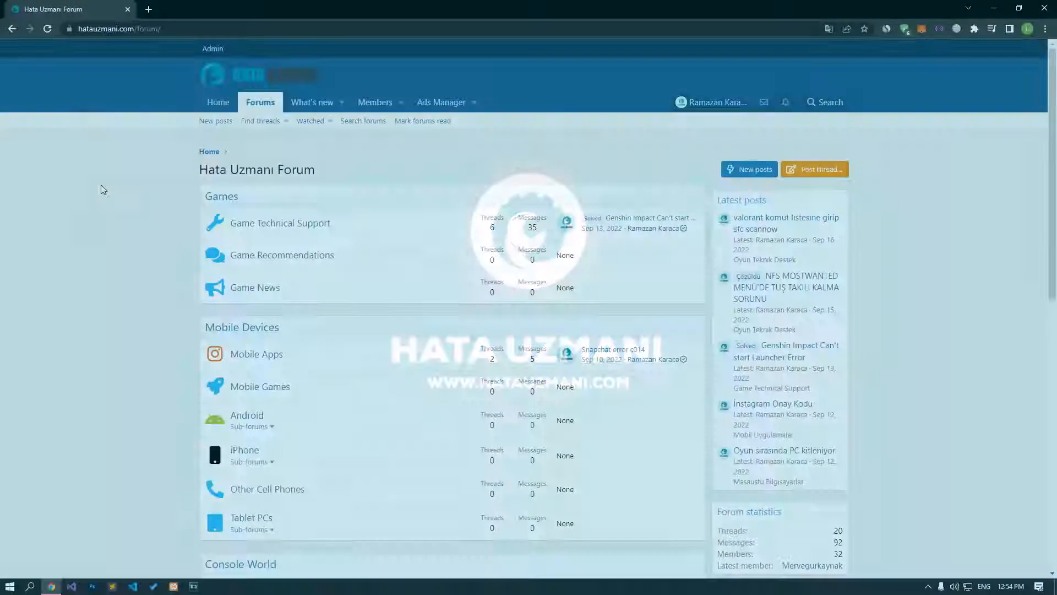
- Select the Epic Games Launcher shortcut and bring up its menu offering Run as administrator
{"action": "scroll", "scroll_direction": "down", "scroll_amount": 3}
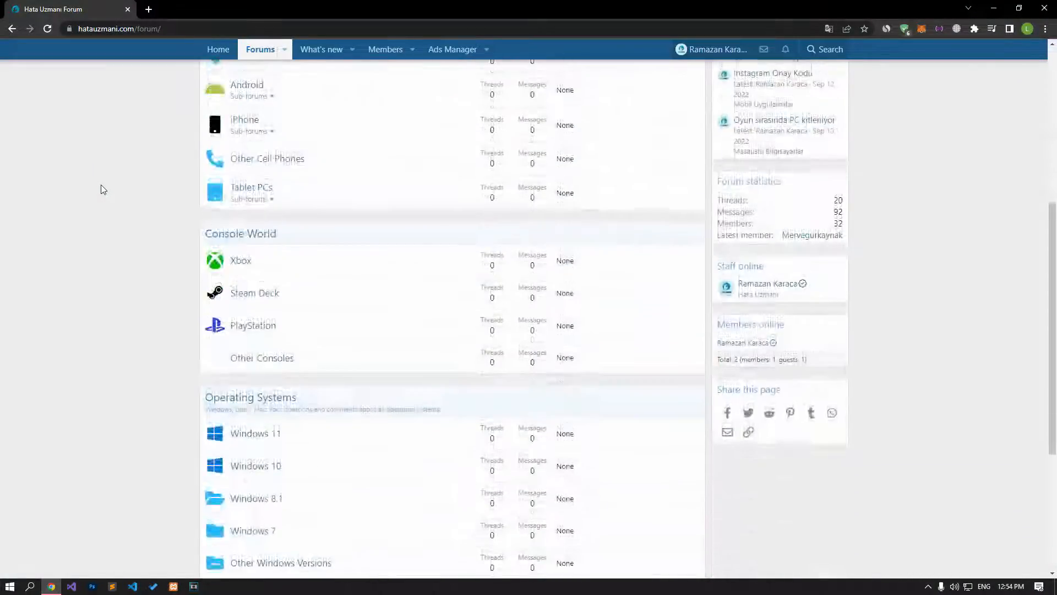
{"action": "scroll", "scroll_direction": "down", "scroll_amount": 3}
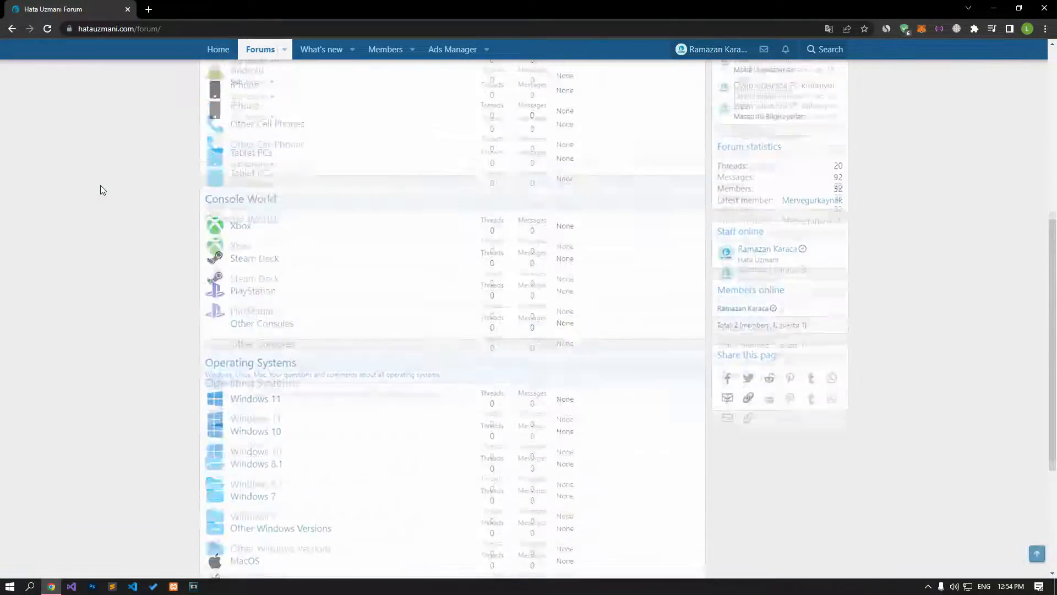
{"action": "scroll", "scroll_direction": "up", "scroll_amount": 3}
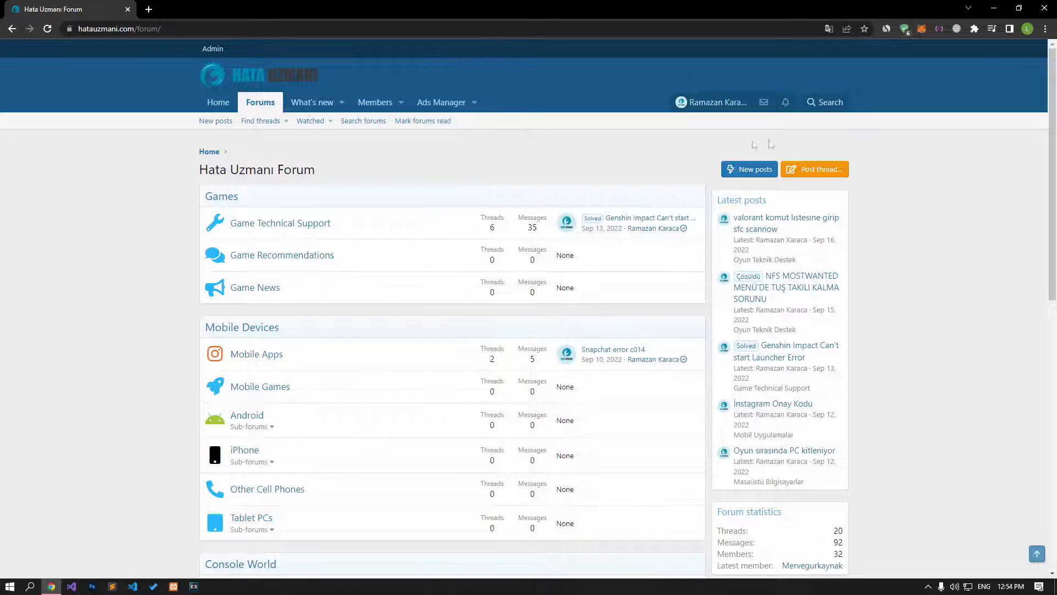
{"action": "left_click", "coordinate": [813, 170]}
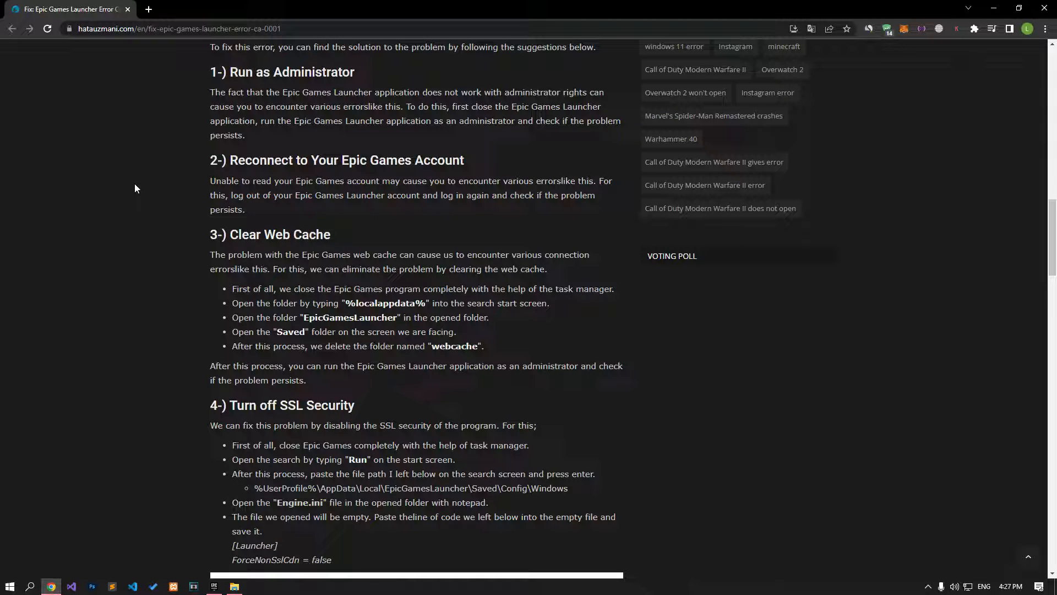
{"action": "mouse_move", "coordinate": [143, 221]}
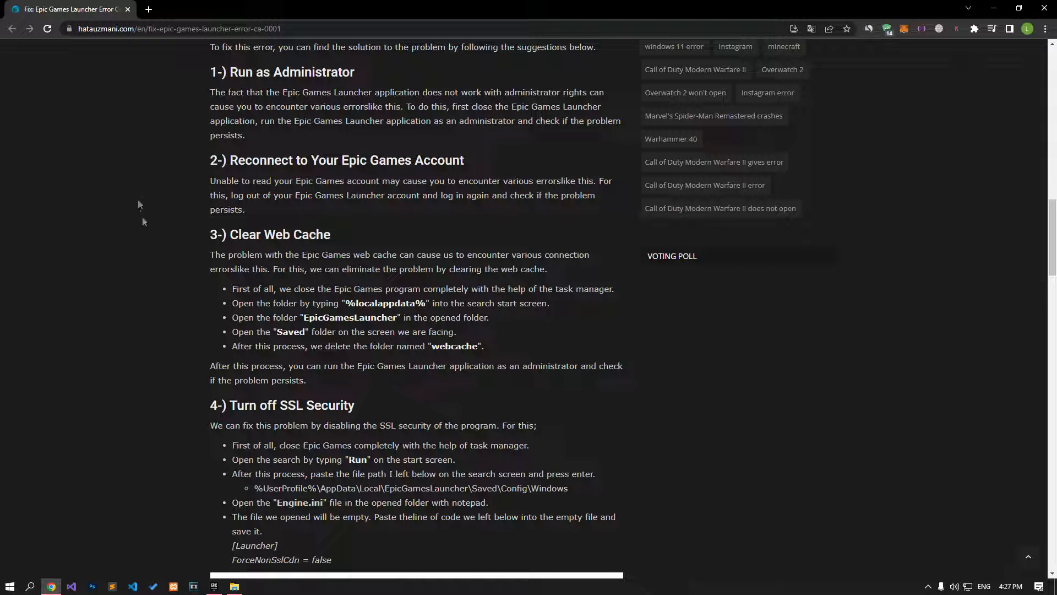
{"action": "left_click", "coordinate": [233, 586]}
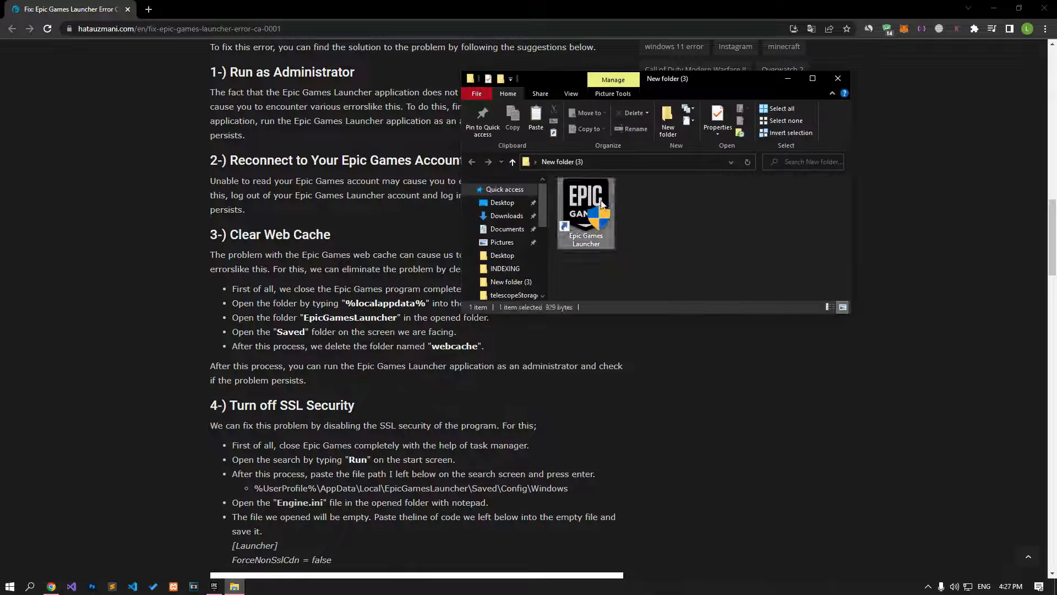
{"action": "right_click", "coordinate": [584, 209]}
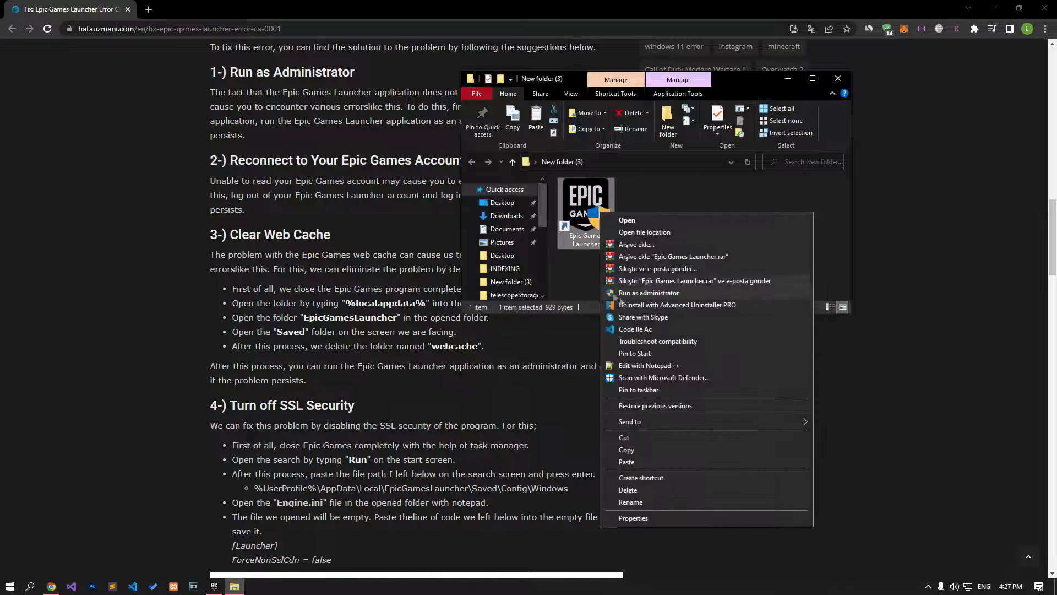
{"action": "mouse_move", "coordinate": [647, 293]}
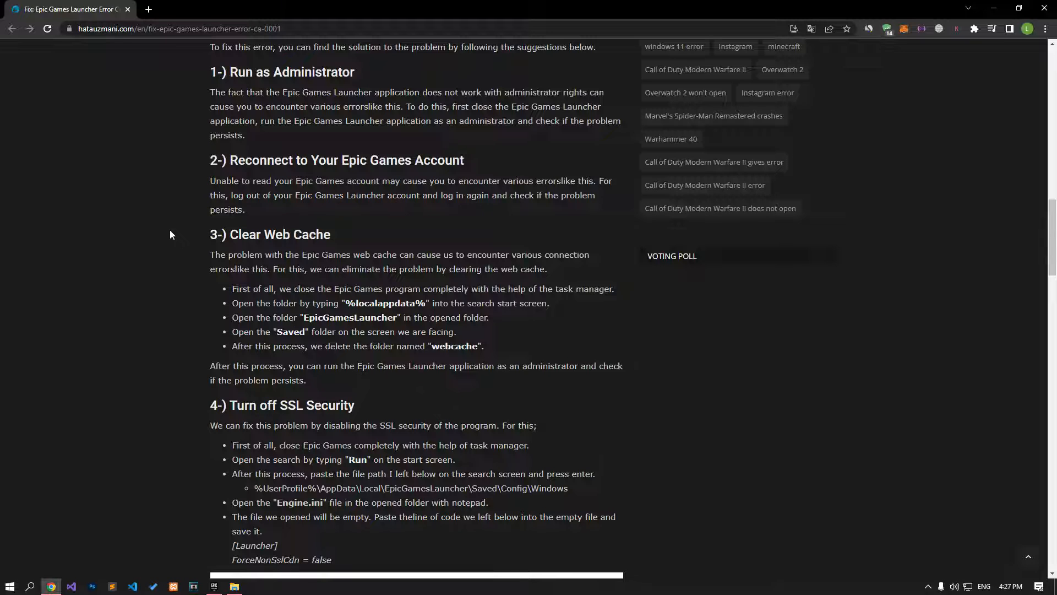
- Sign out of the Epic Games account from the launcher's account menu
{"action": "left_click", "coordinate": [214, 585]}
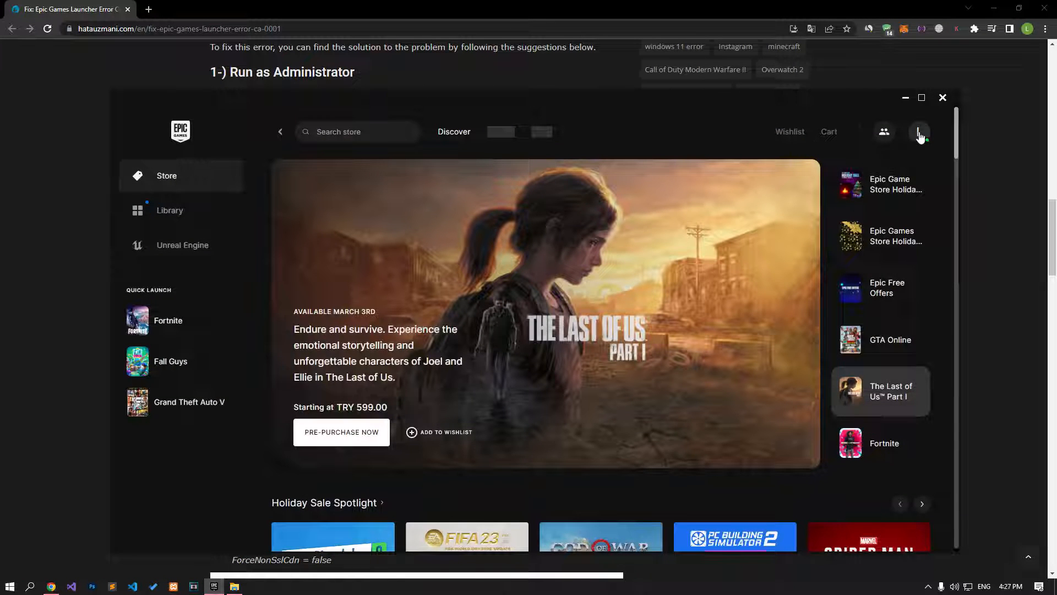
{"action": "left_click", "coordinate": [918, 131]}
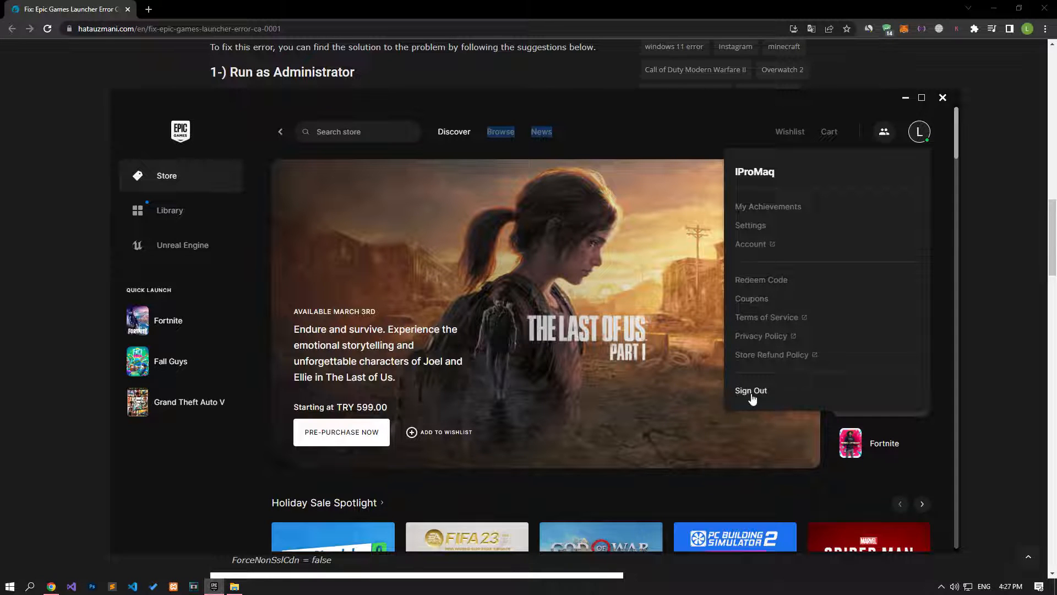
{"action": "left_click", "coordinate": [943, 97]}
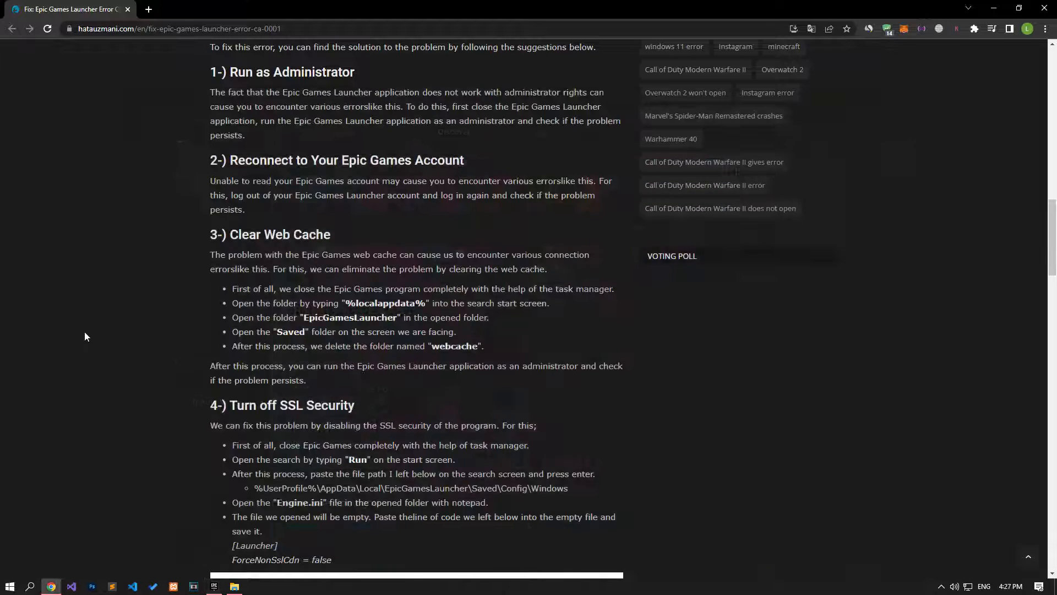
- End Epic Games in Task Manager and search %localappdata% to reach the app data folder
{"action": "scroll", "scroll_direction": "down", "scroll_amount": 3}
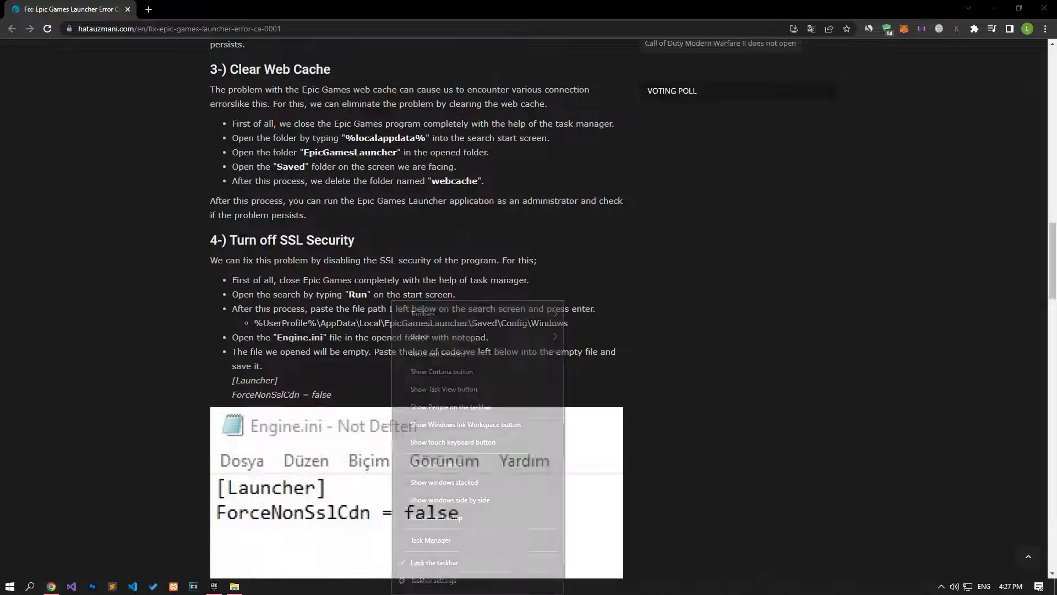
{"action": "left_click", "coordinate": [431, 540]}
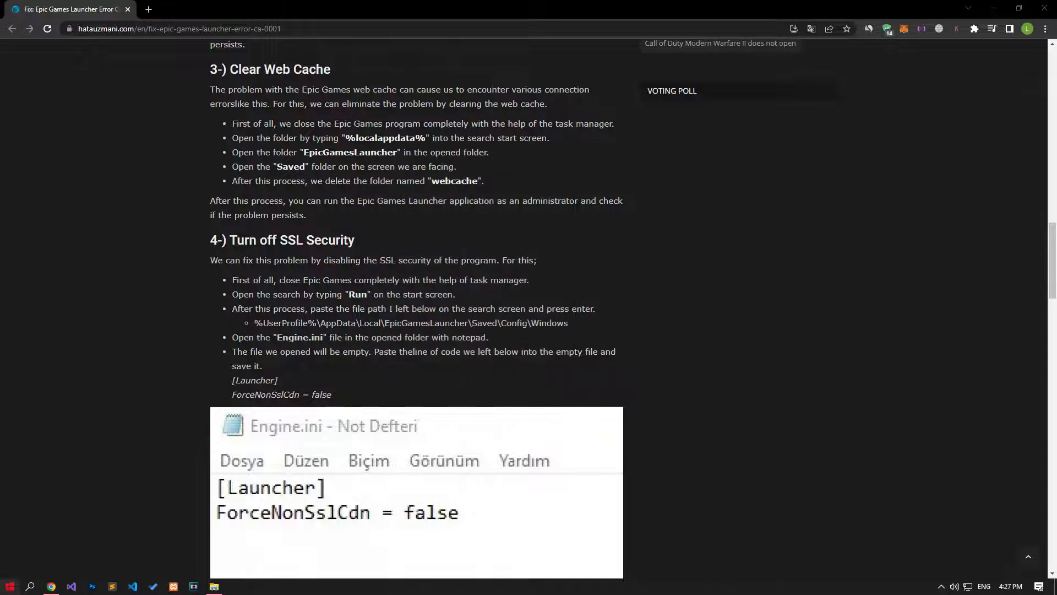
{"action": "left_click", "coordinate": [10, 584]}
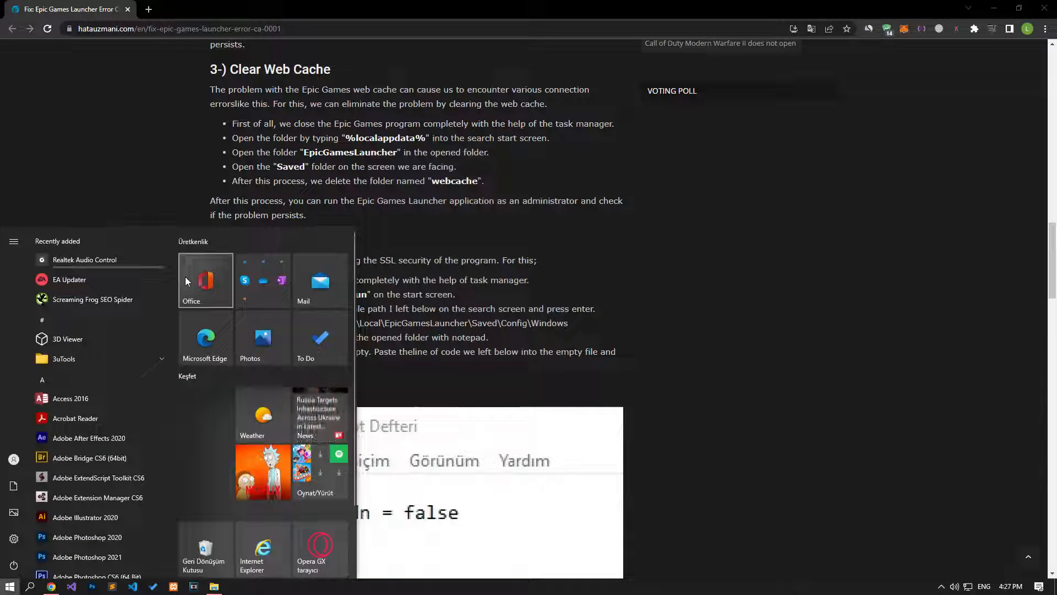
{"action": "type", "text": "%localappdata"}
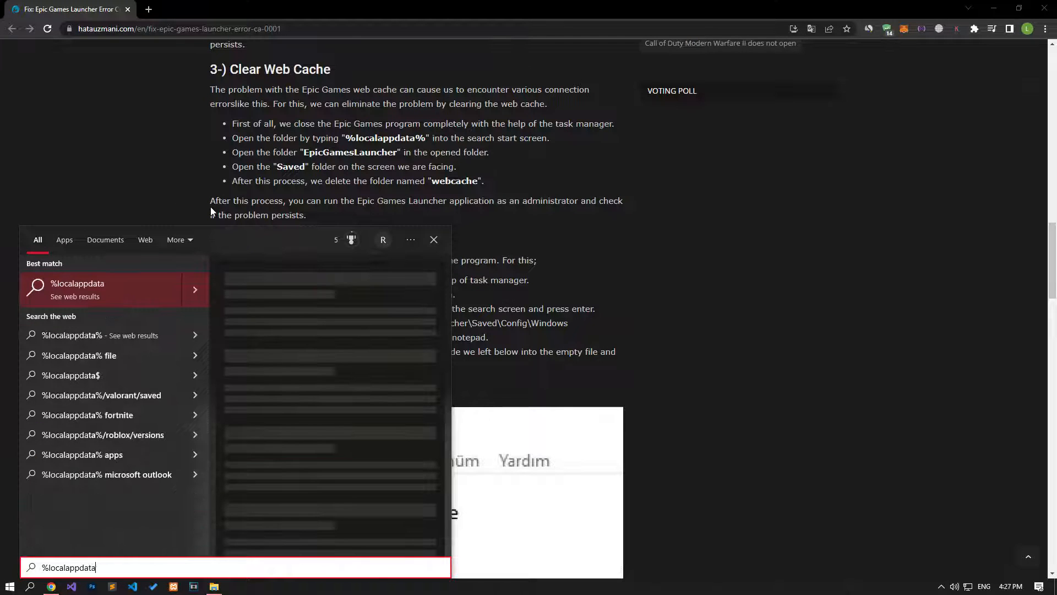
{"action": "type", "text": "%"}
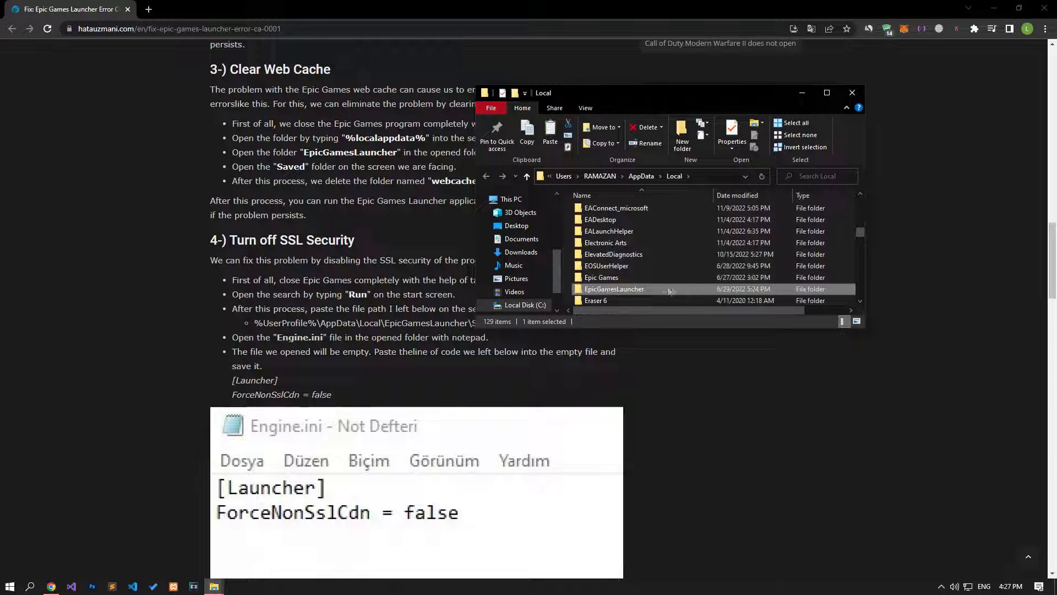
- Delete the webcache folder inside EpicGamesLauncher > Saved and close the Explorer window
{"action": "double_click", "coordinate": [614, 289]}
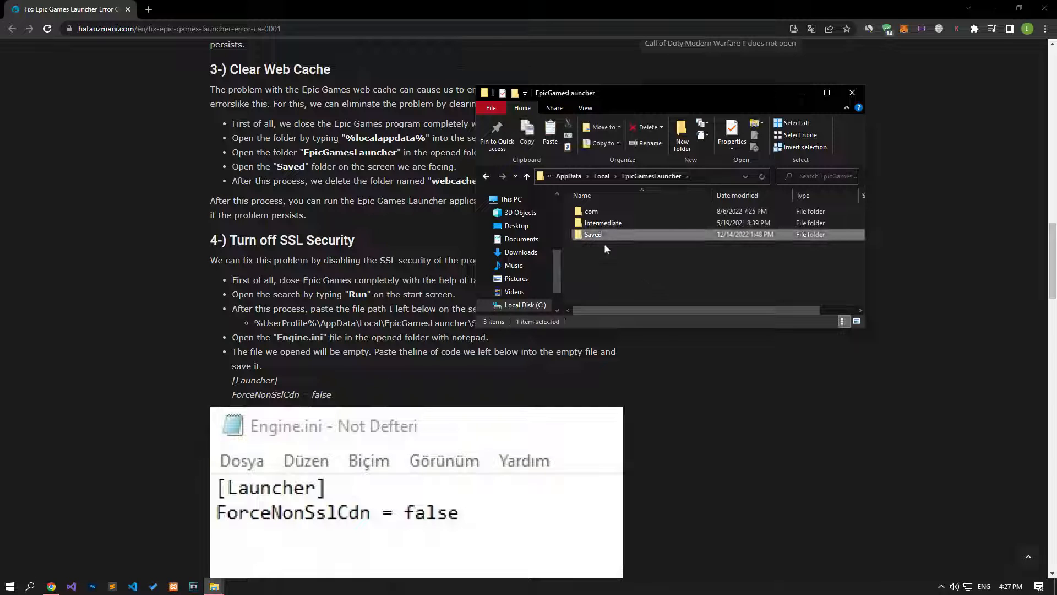
{"action": "double_click", "coordinate": [593, 233]}
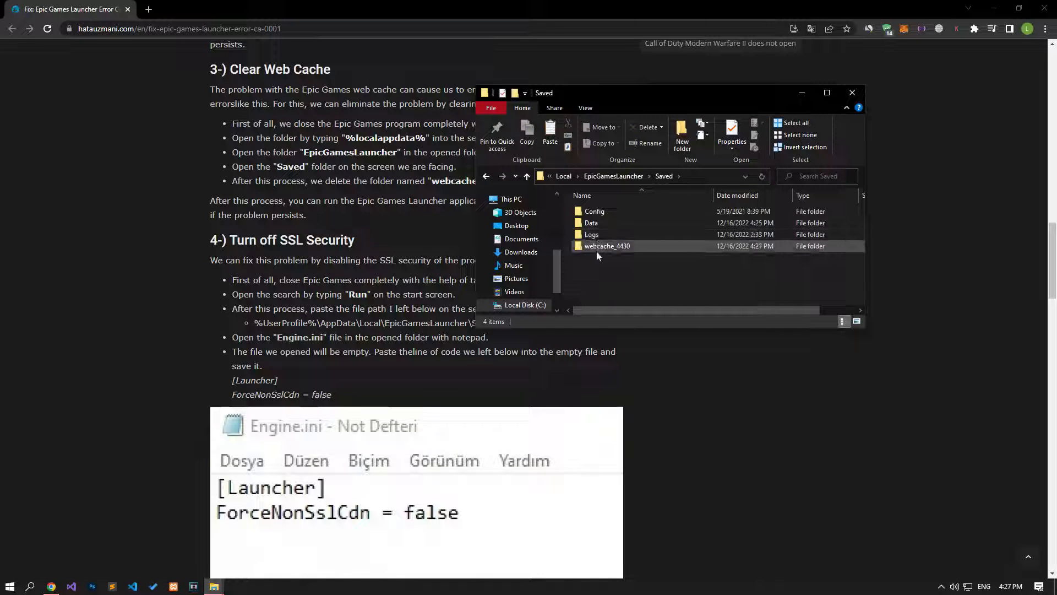
{"action": "right_click", "coordinate": [606, 245]}
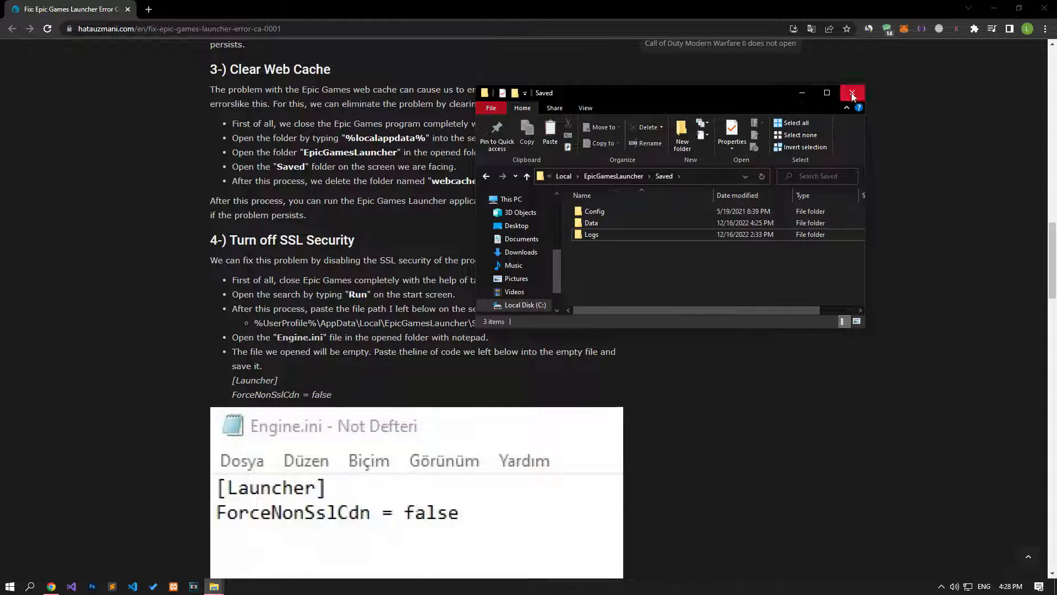
{"action": "left_click", "coordinate": [851, 93]}
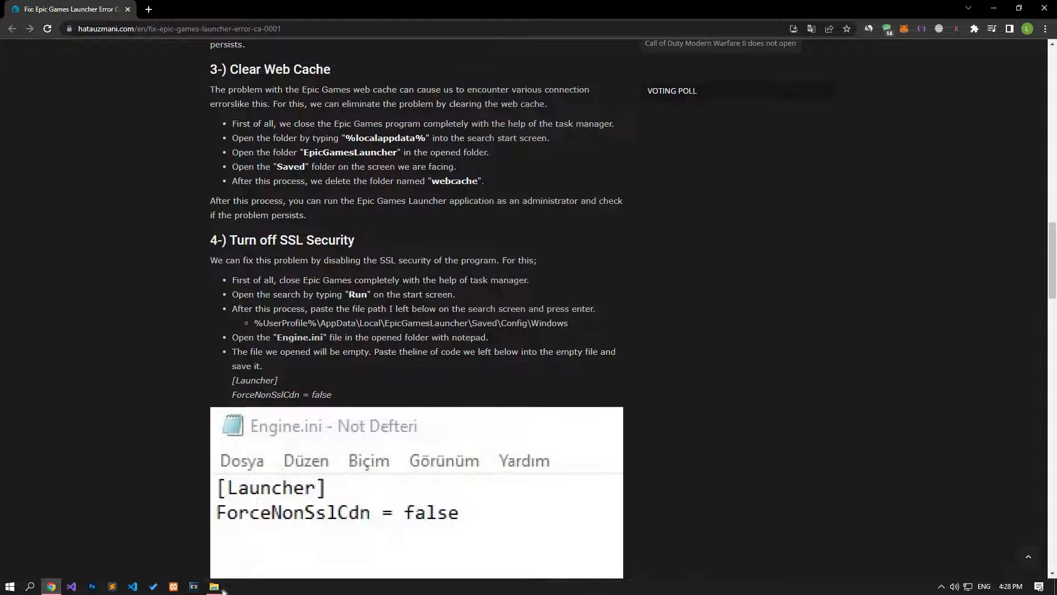
- Reach the Windows config folder via Run and open Engine.ini in Notepad
{"action": "left_click", "coordinate": [215, 586]}
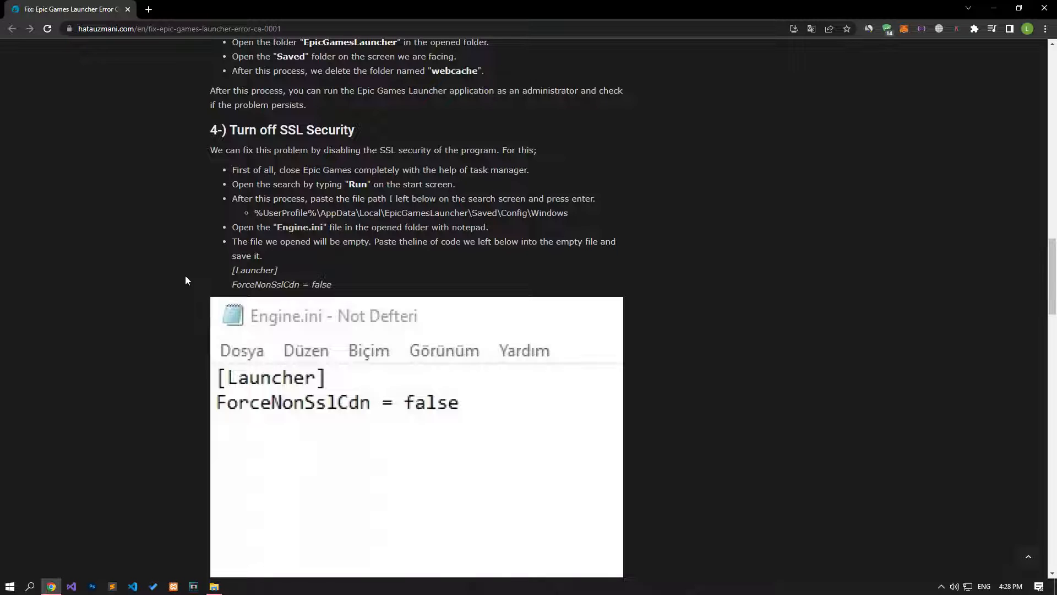
{"action": "left_click", "coordinate": [10, 585]}
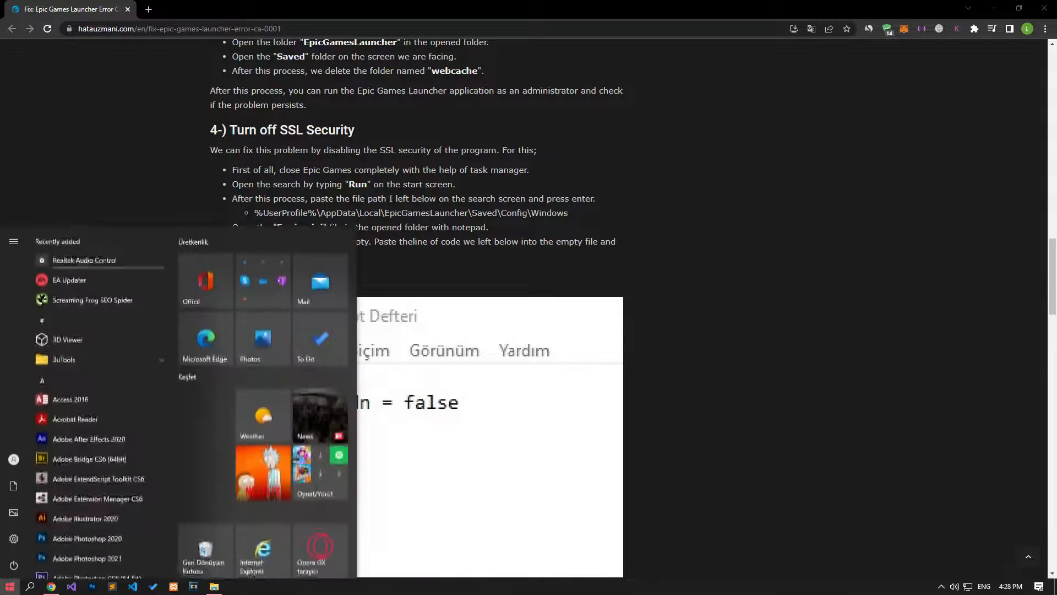
{"action": "type", "text": "run"}
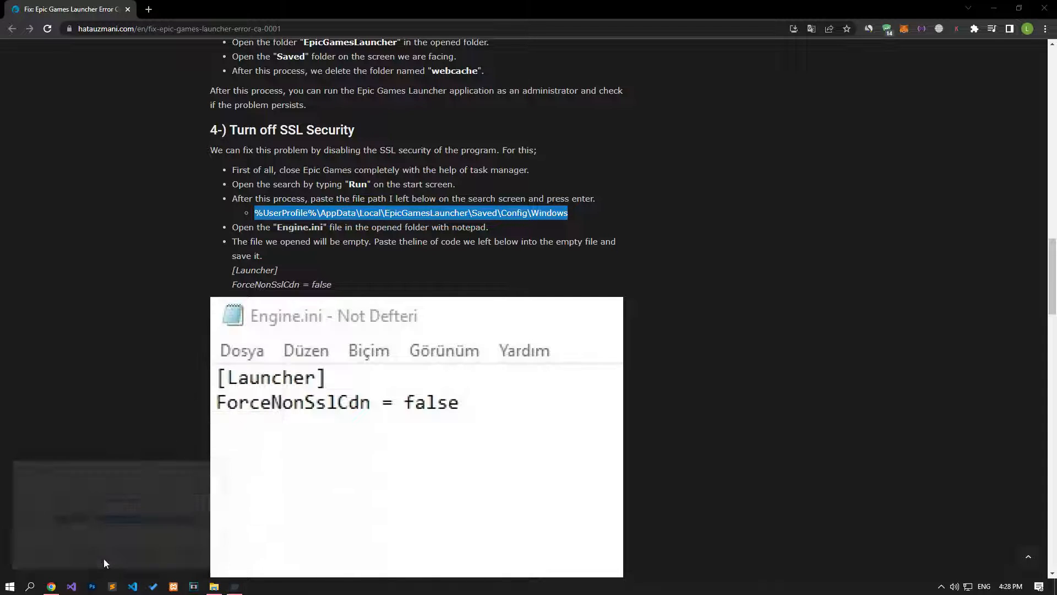
{"action": "left_click", "coordinate": [214, 586]}
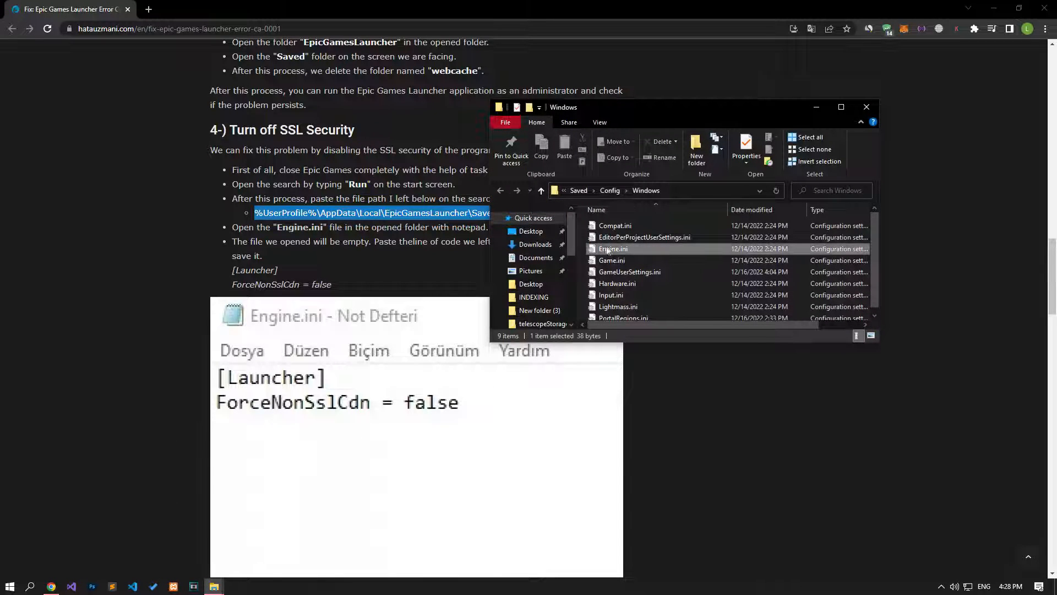
{"action": "double_click", "coordinate": [612, 249]}
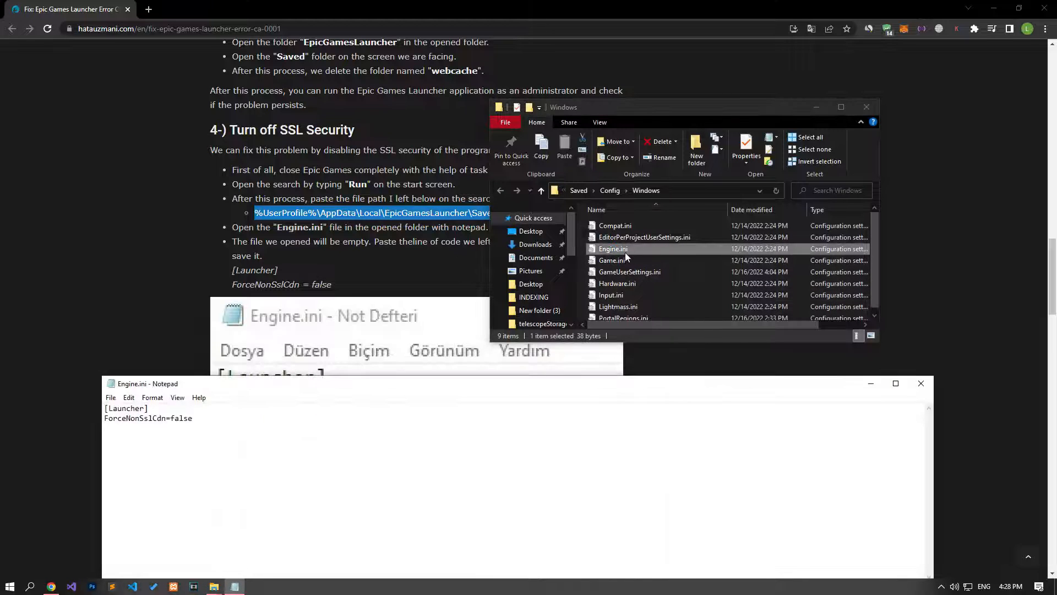
{"action": "right_click", "coordinate": [612, 248]}
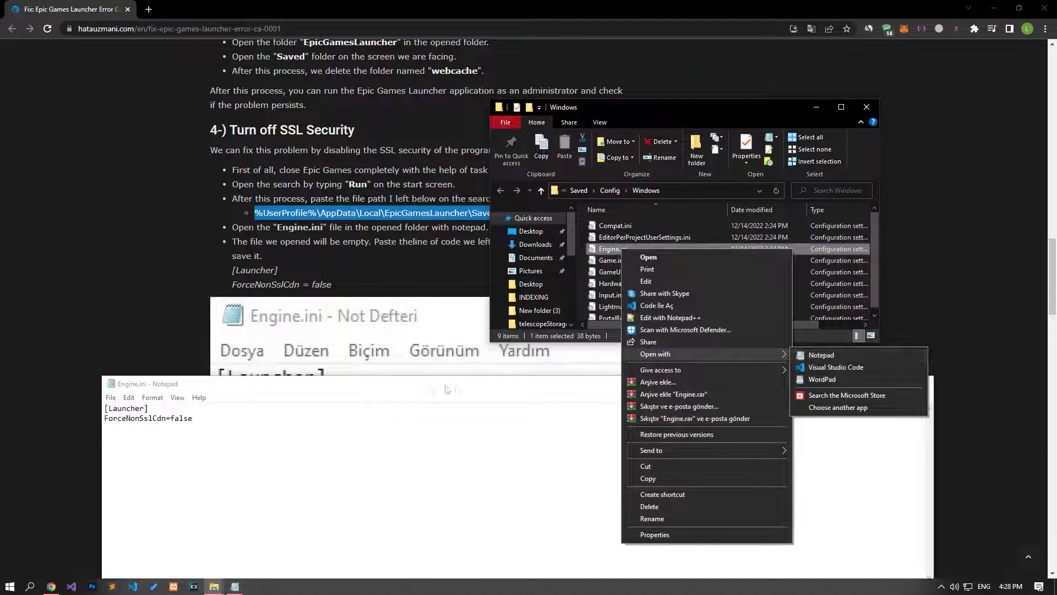
{"action": "left_click", "coordinate": [820, 354]}
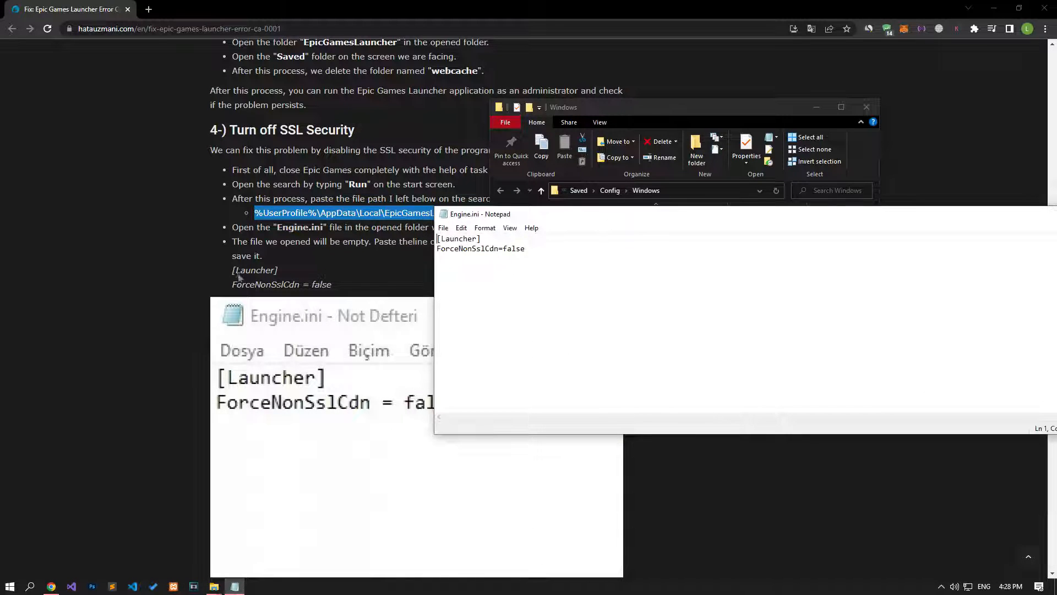
- Paste [Launcher] ForceNonSslCdn = false into Engine.ini, save it and close Notepad
{"action": "right_click", "coordinate": [254, 276]}
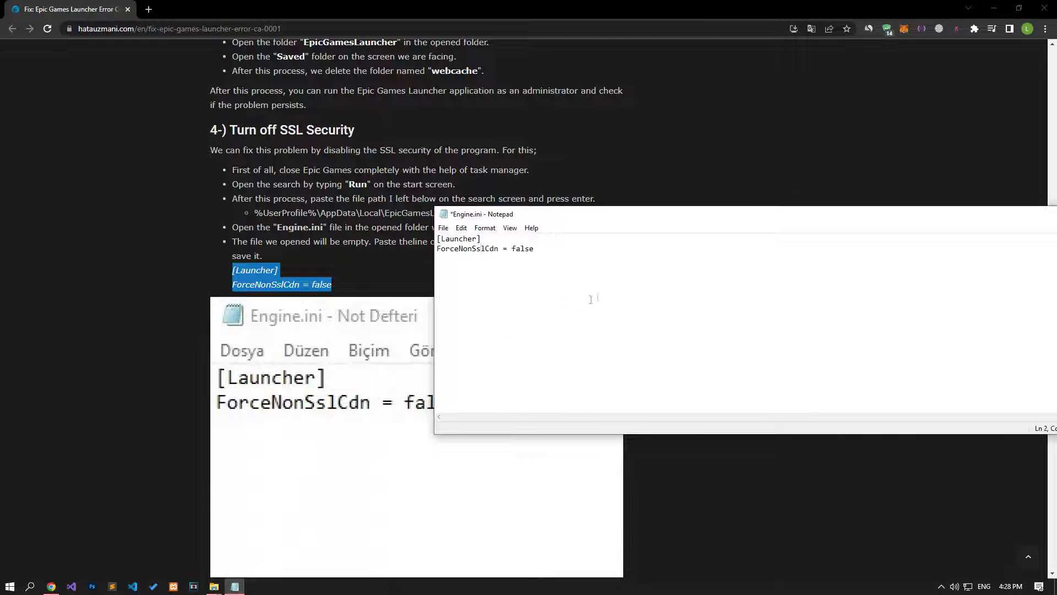
{"action": "left_click", "coordinate": [442, 228]}
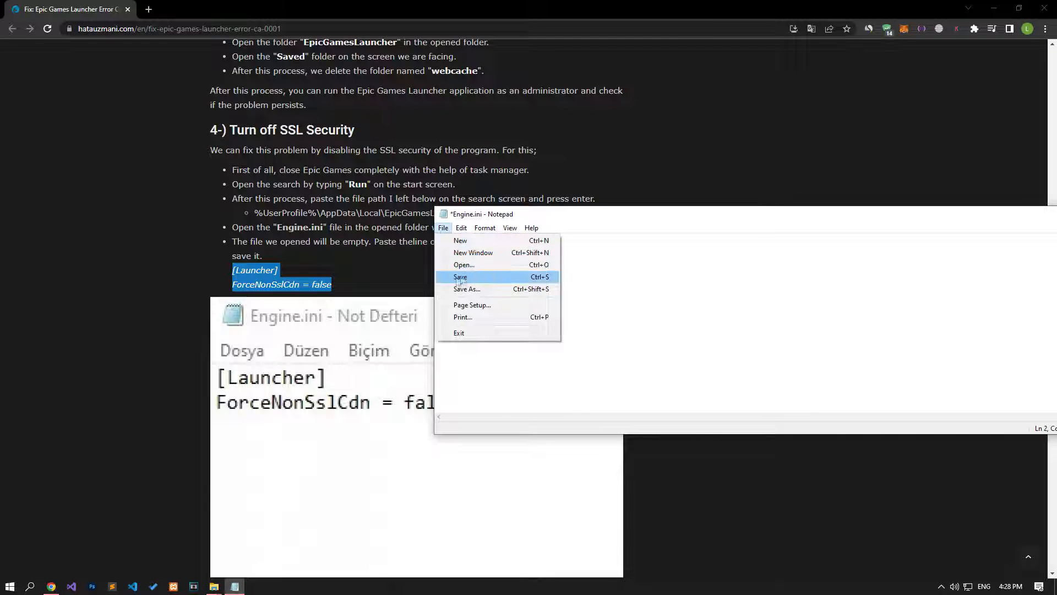
{"action": "left_click", "coordinate": [460, 277]}
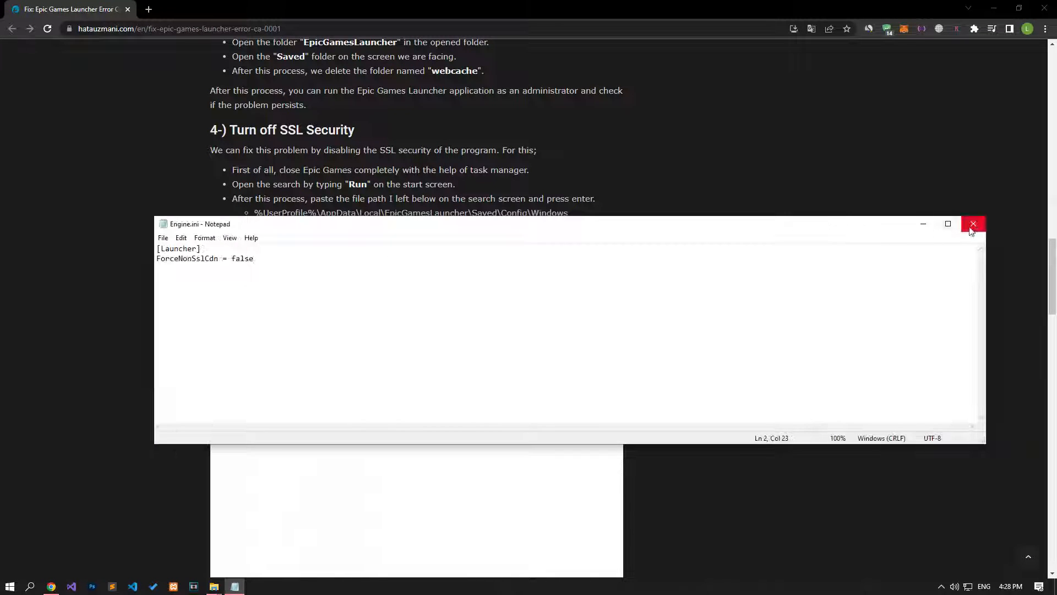
{"action": "left_click", "coordinate": [972, 224]}
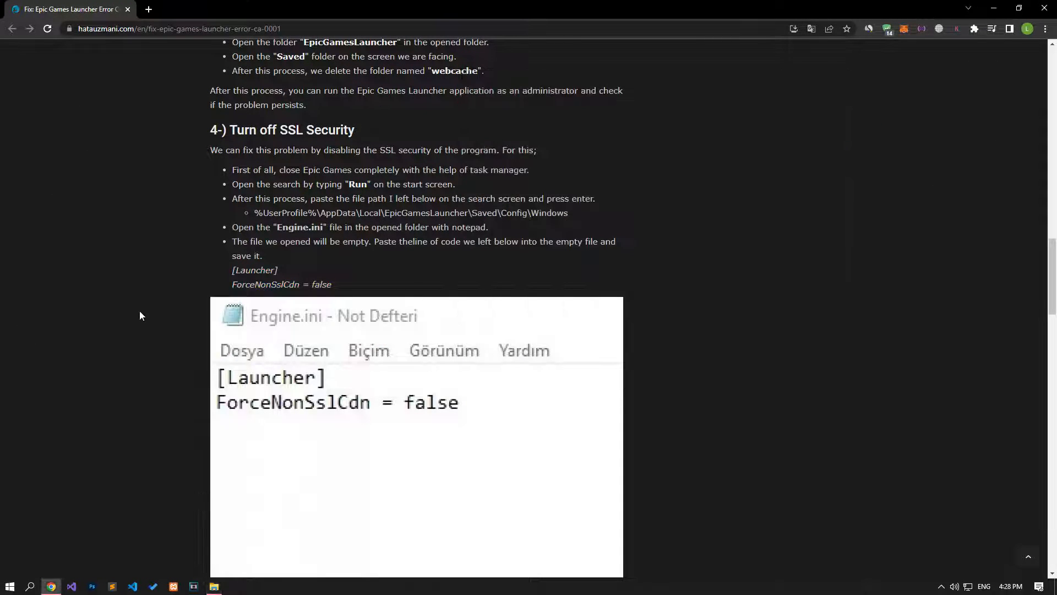
- Scroll the guide to the Register Another DNS Server section
{"action": "scroll", "scroll_direction": "down", "scroll_amount": 3}
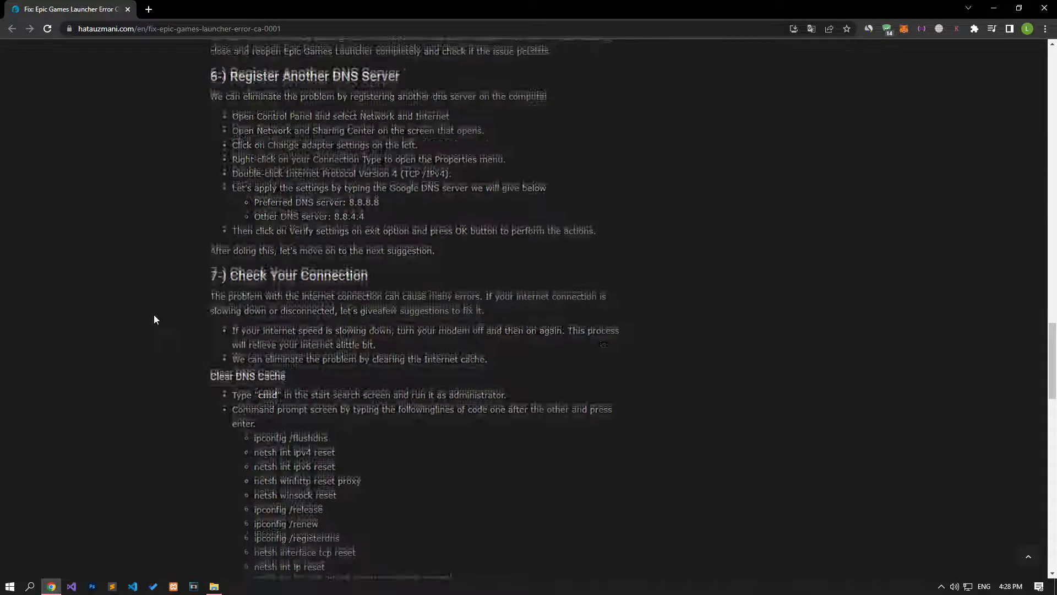
{"action": "scroll", "scroll_direction": "up", "scroll_amount": 3}
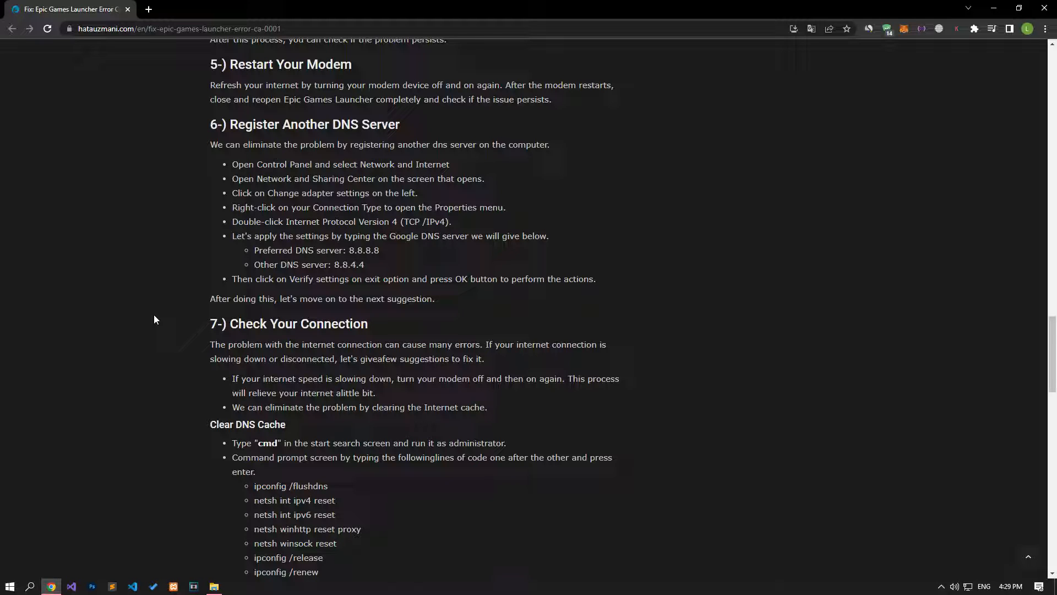
{"action": "mouse_move", "coordinate": [967, 586]}
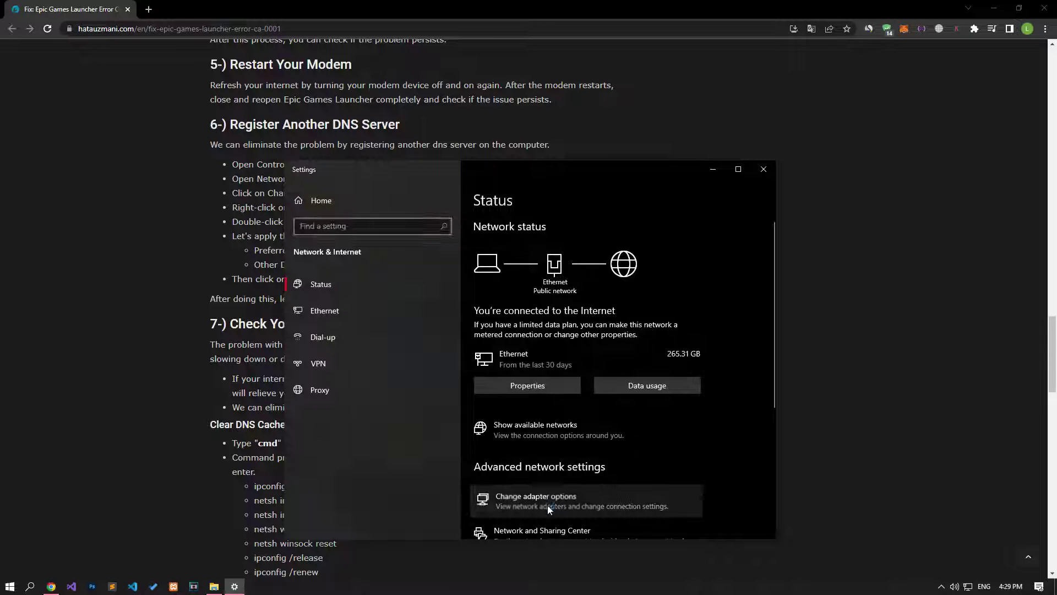
- Set the Ethernet IPv4 DNS servers manually to 8.8.8.8 and 8.8.4.4 and apply
{"action": "left_click", "coordinate": [535, 501]}
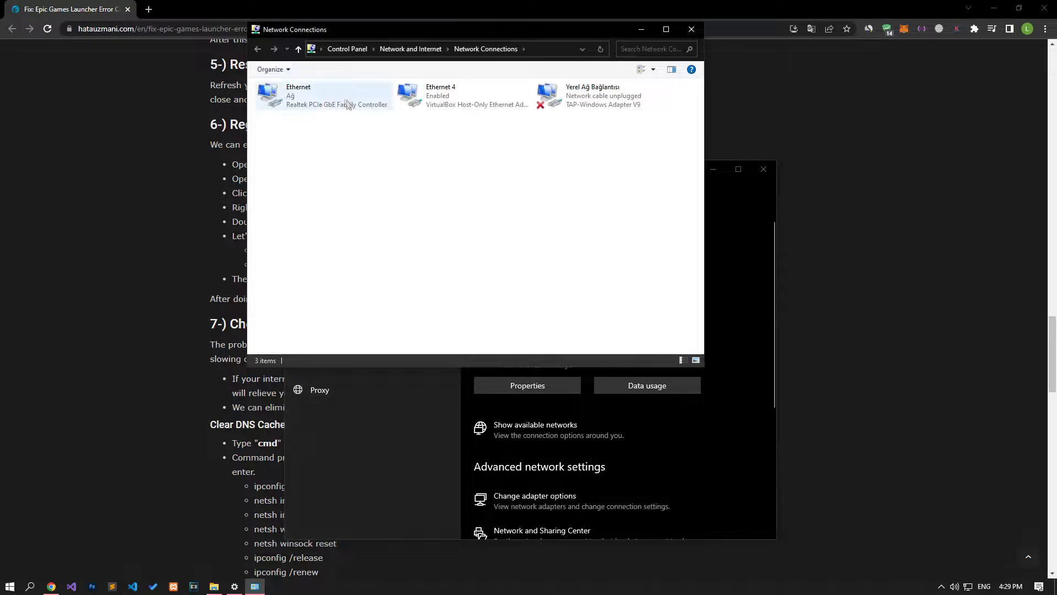
{"action": "right_click", "coordinate": [320, 96]}
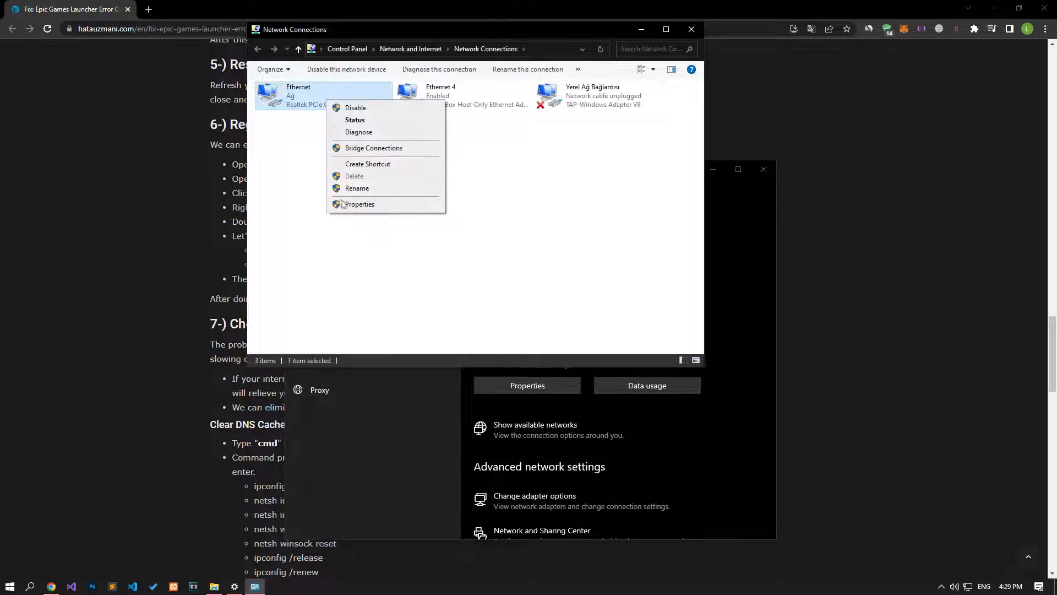
{"action": "left_click", "coordinate": [359, 204]}
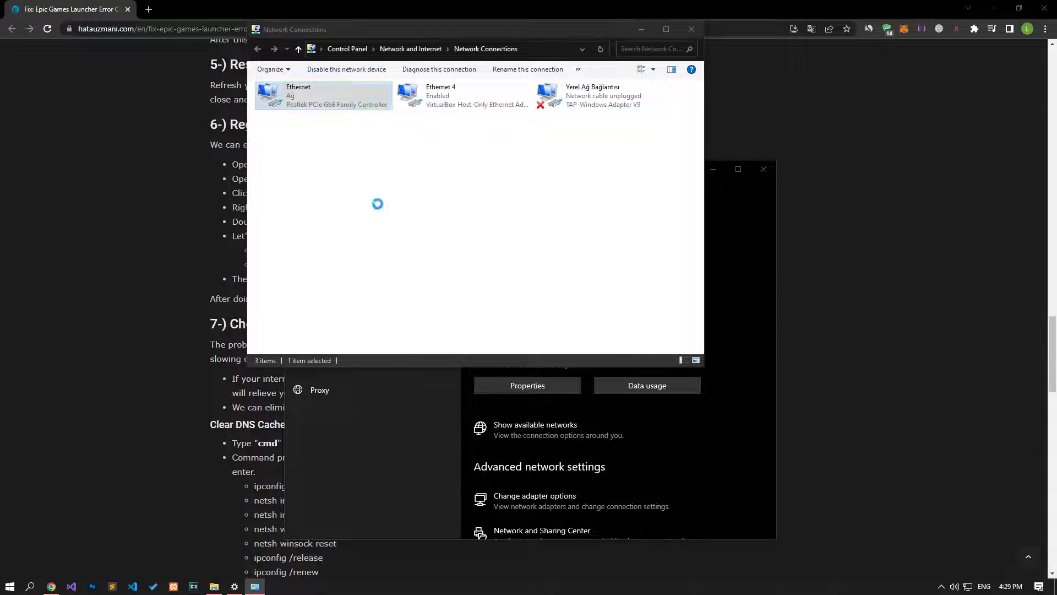
{"action": "double_click", "coordinate": [322, 94]}
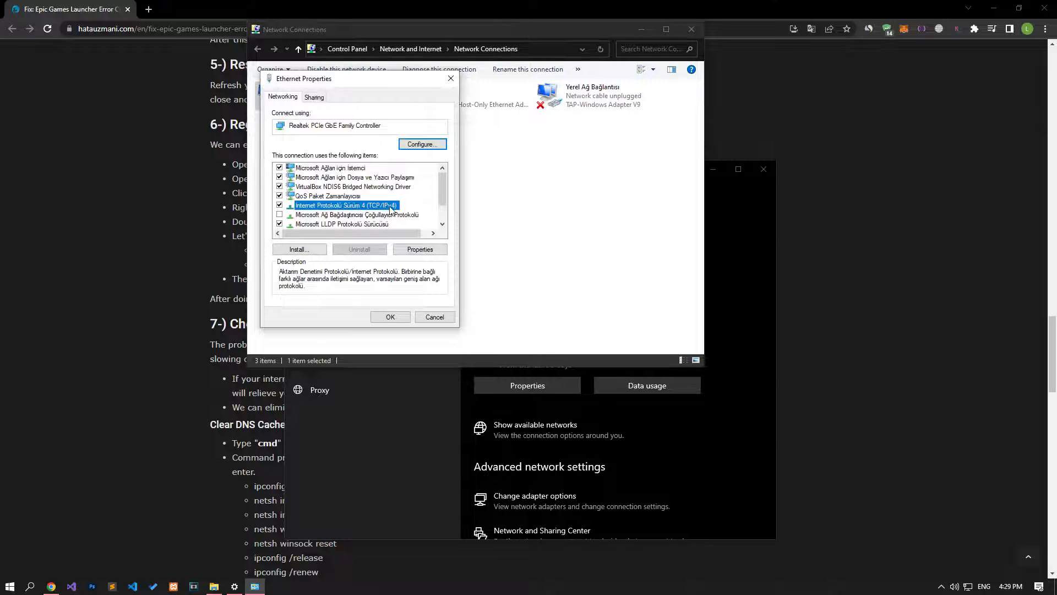
{"action": "left_click", "coordinate": [420, 249]}
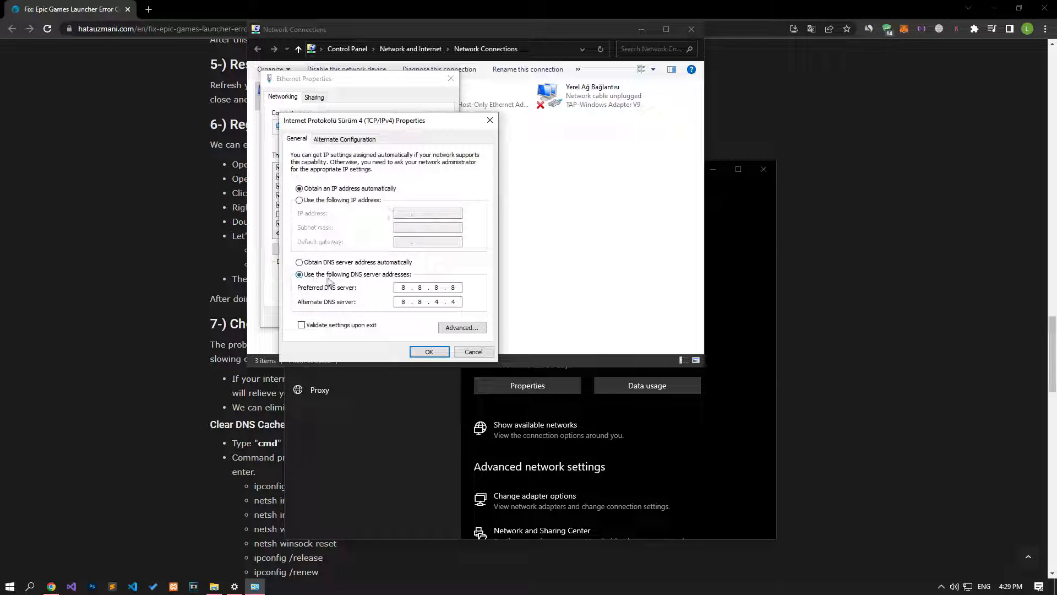
{"action": "mouse_move", "coordinate": [406, 317]}
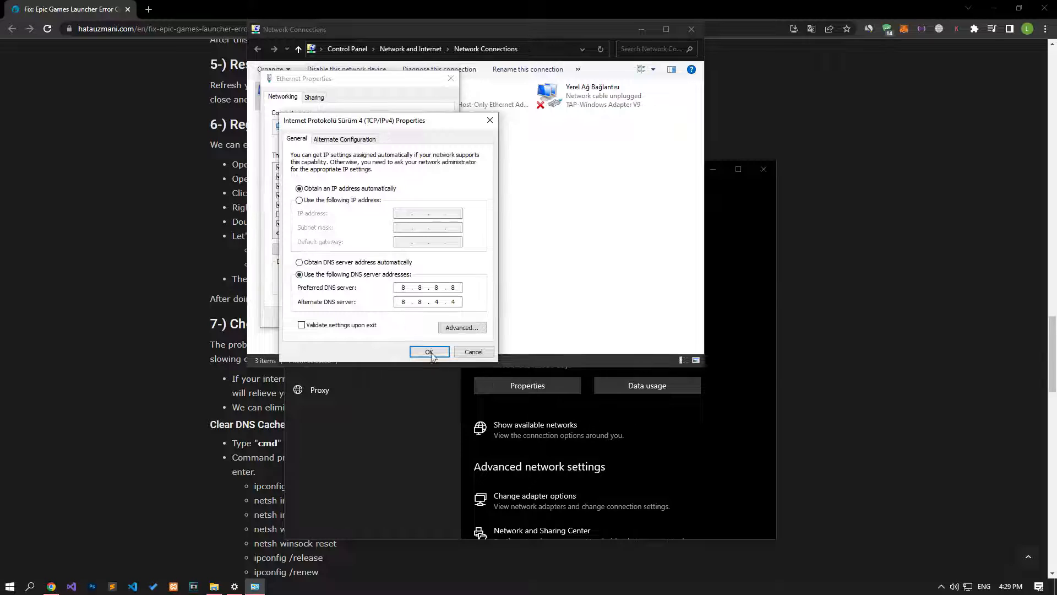
{"action": "left_click", "coordinate": [428, 351]}
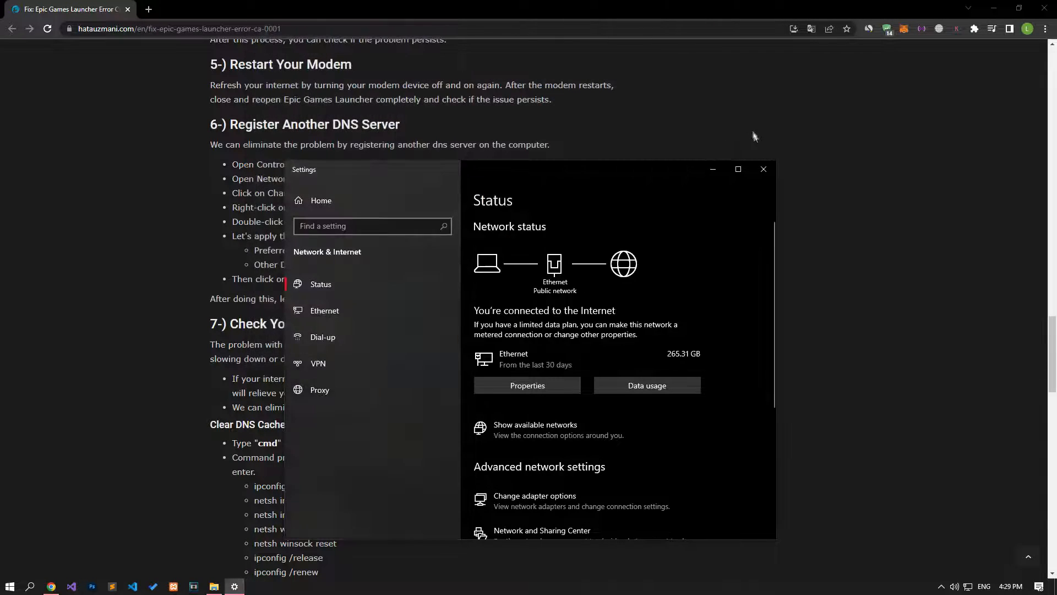
{"action": "left_click", "coordinate": [763, 170]}
{"action": "type", "text": "cmd"}
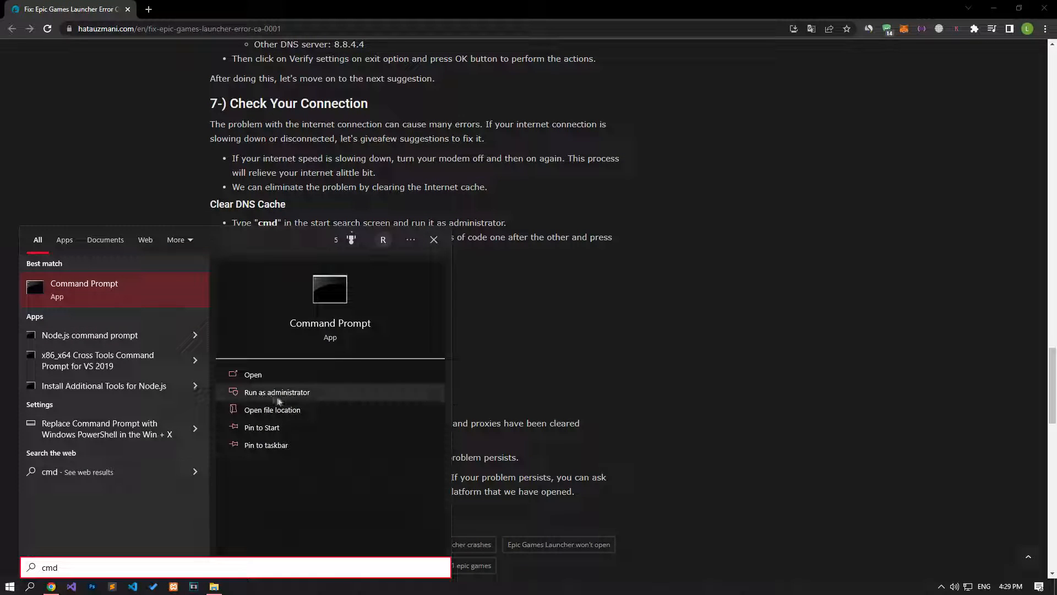
- Run the ipconfig and netsh reset commands in an administrator Command Prompt, ending with autotuninglevel=normal
{"action": "left_click", "coordinate": [276, 392]}
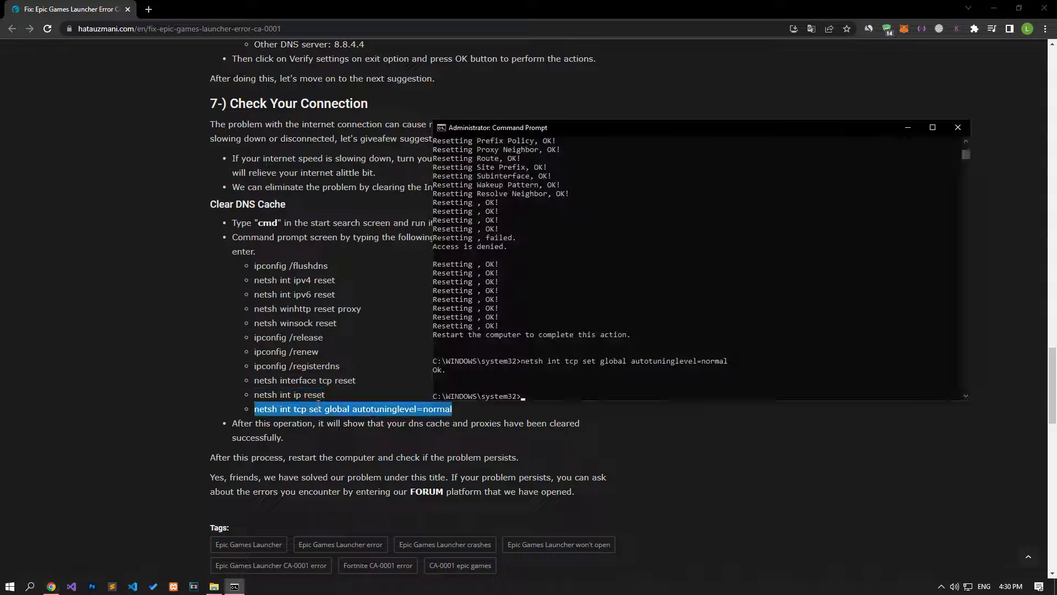
{"action": "left_click", "coordinate": [10, 585]}
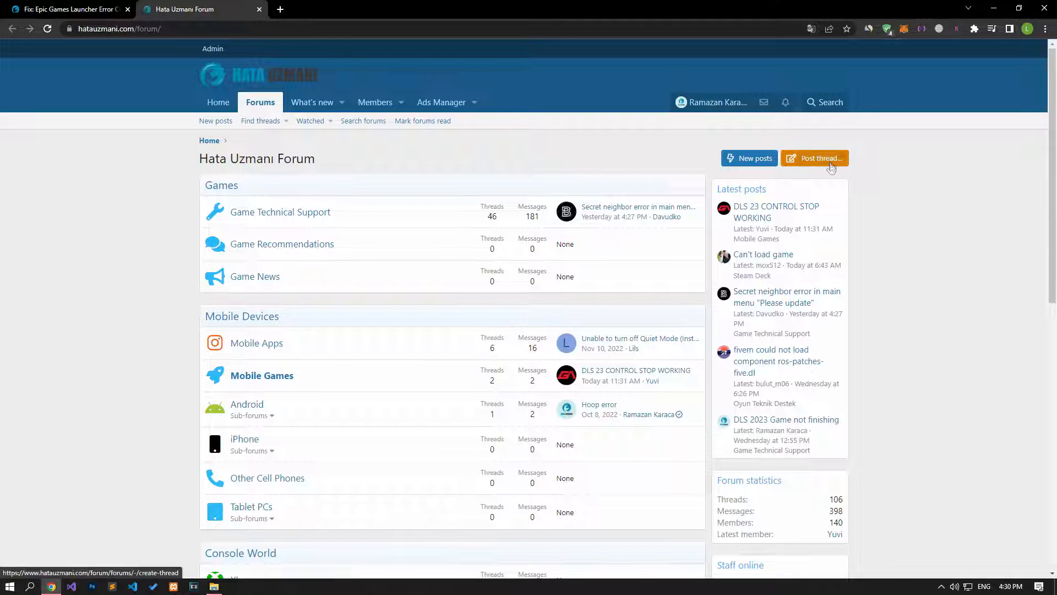
- Start posting a new thread on the Hata Uzmanı forum
{"action": "left_click", "coordinate": [813, 158]}
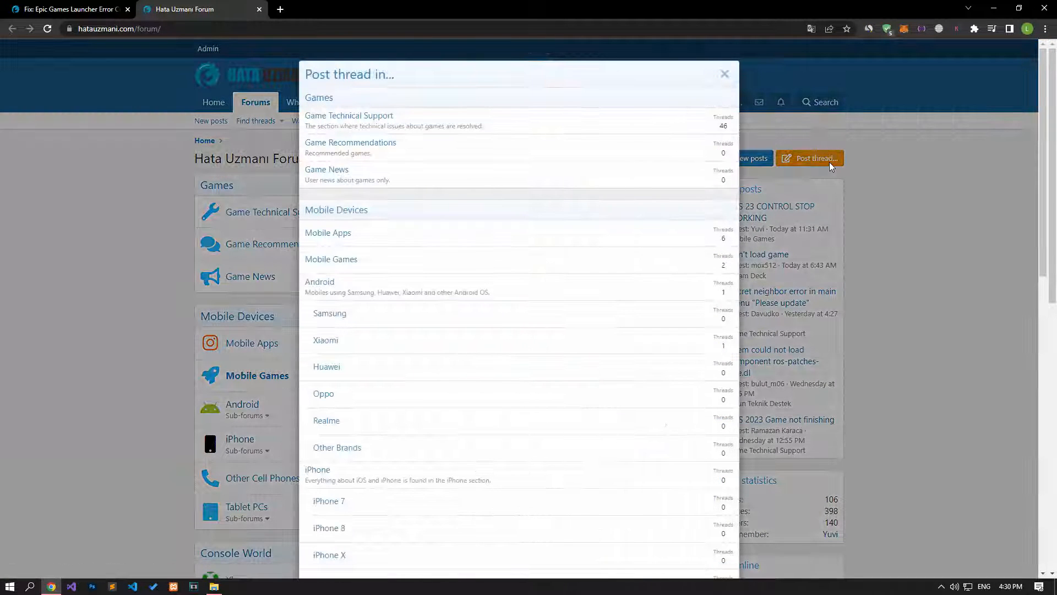